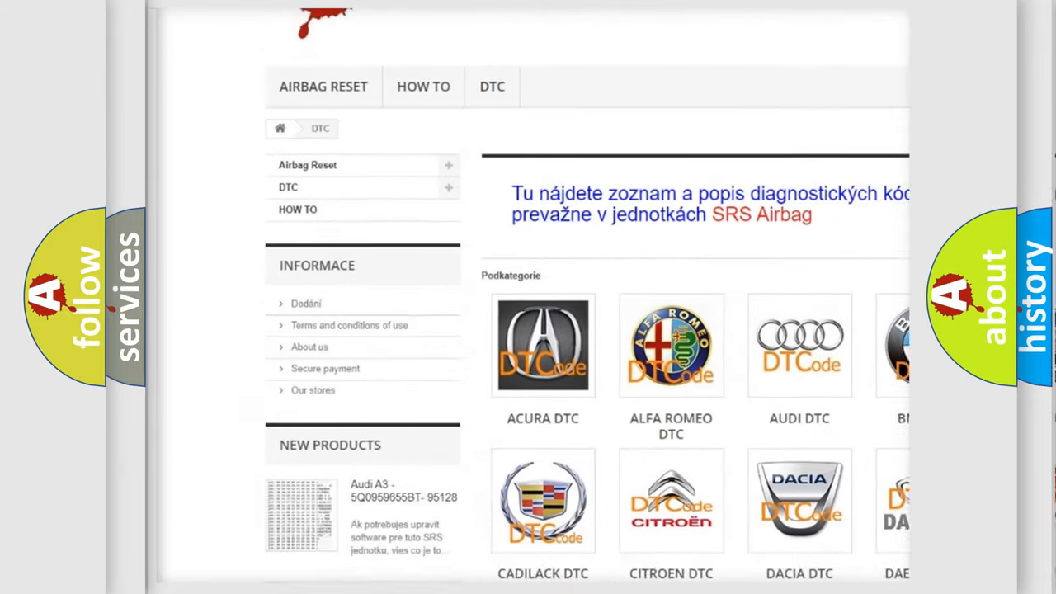
pyautogui.scroll(-3)
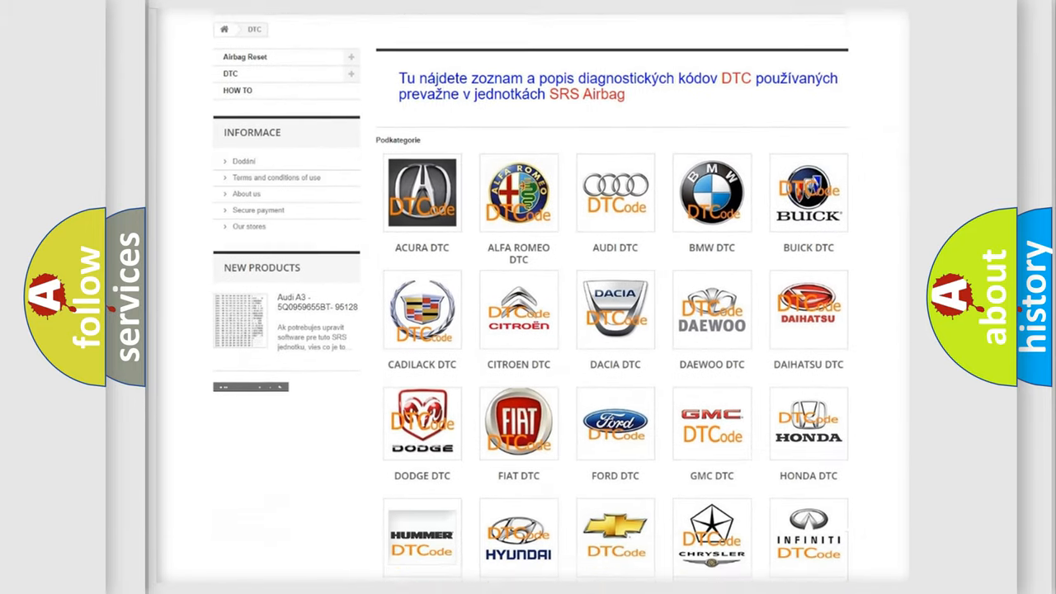
pyautogui.scroll(-3)
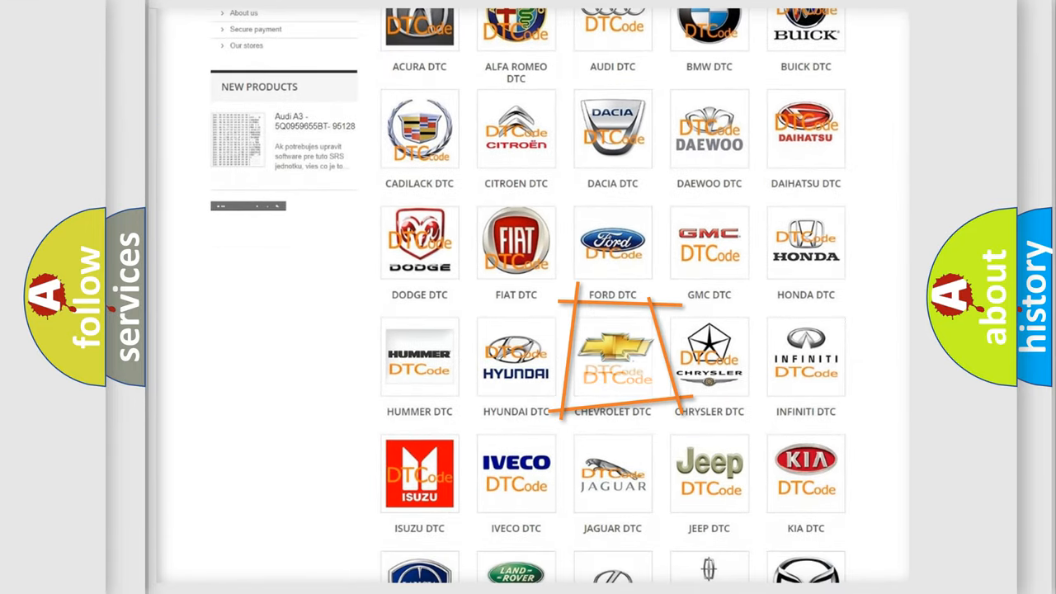